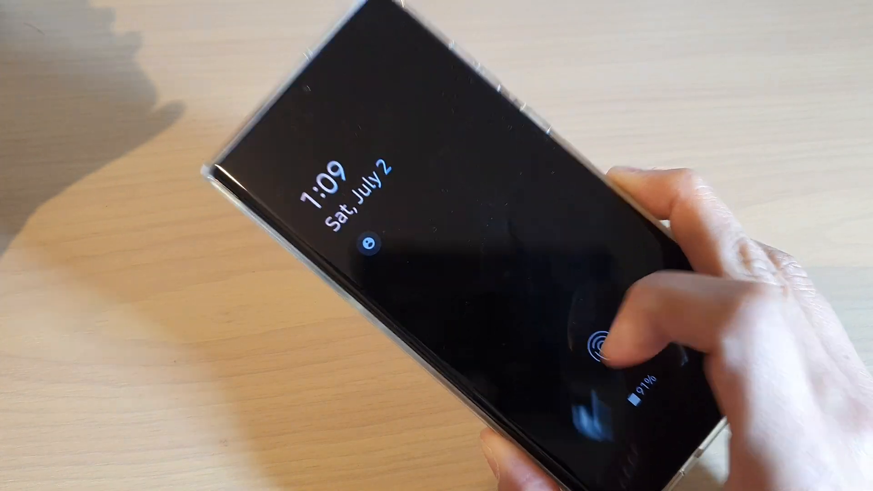
- From the Google results for 'find my mobile', go to Samsung's Find My Mobile site
{"action": "left_click", "coordinate": [602, 346]}
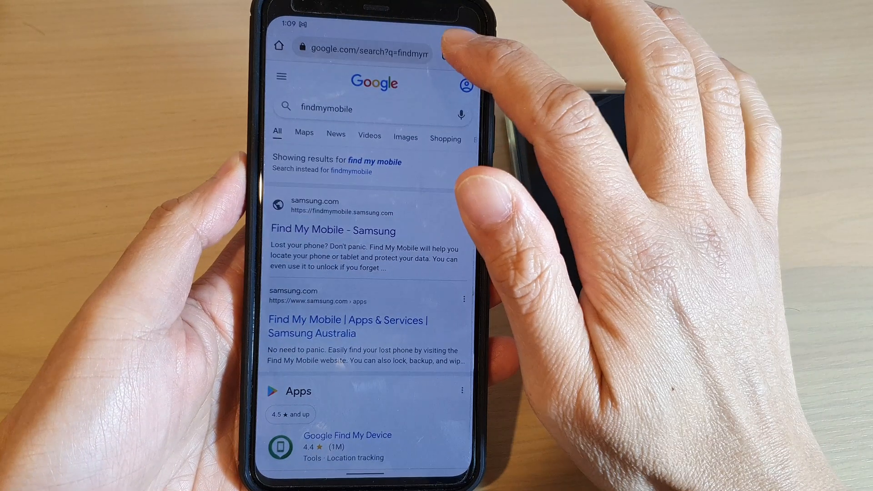
{"action": "left_click", "coordinate": [332, 230]}
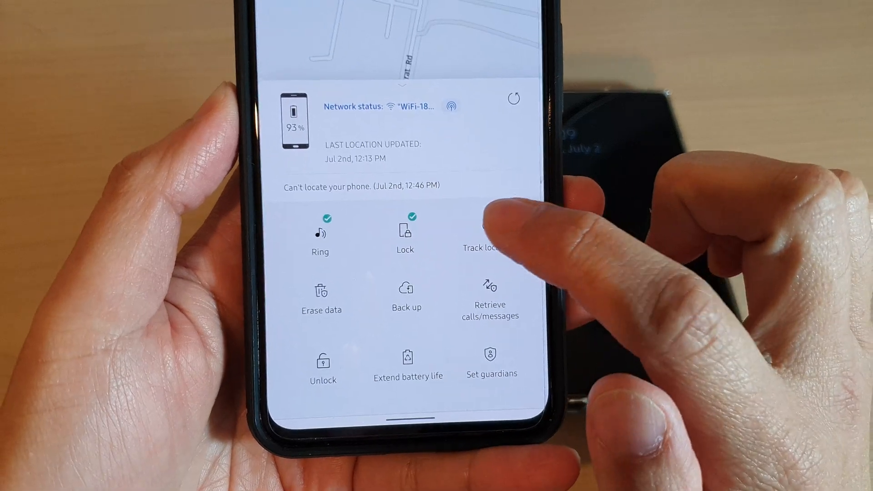
- Restart Track location for the lost phone, confirming the old history is erased
{"action": "left_click", "coordinate": [482, 234]}
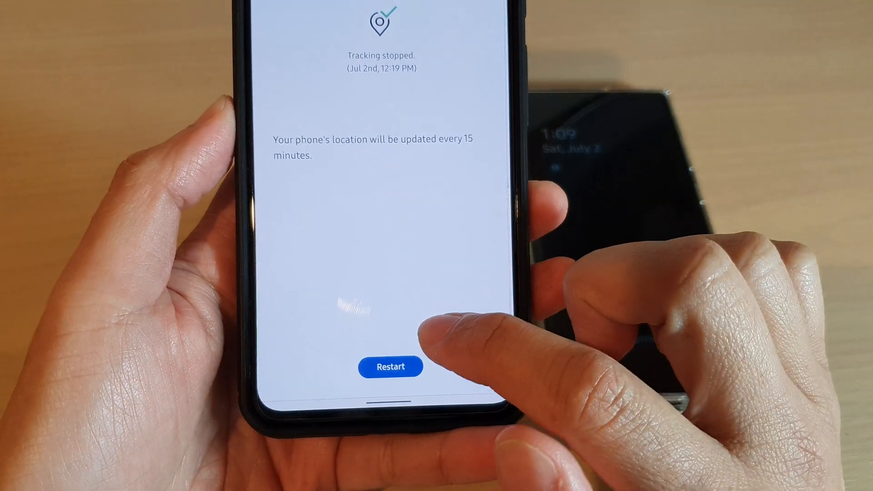
{"action": "left_click", "coordinate": [390, 367]}
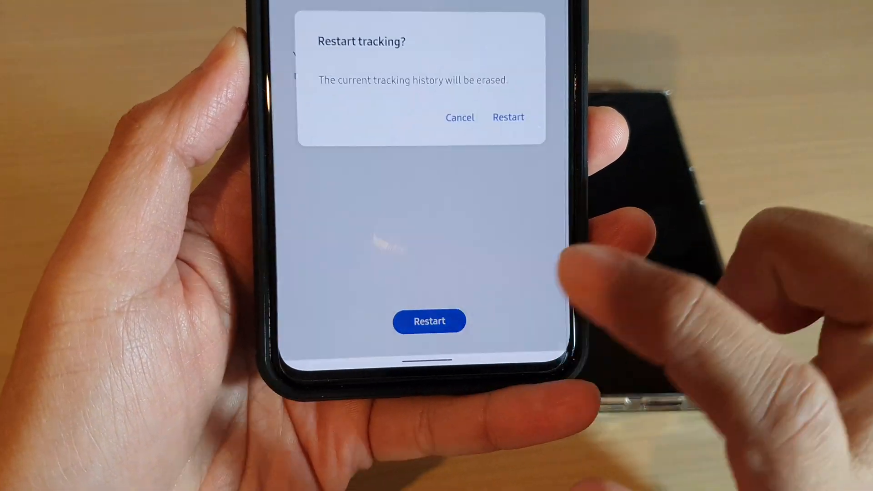
{"action": "left_click", "coordinate": [508, 117]}
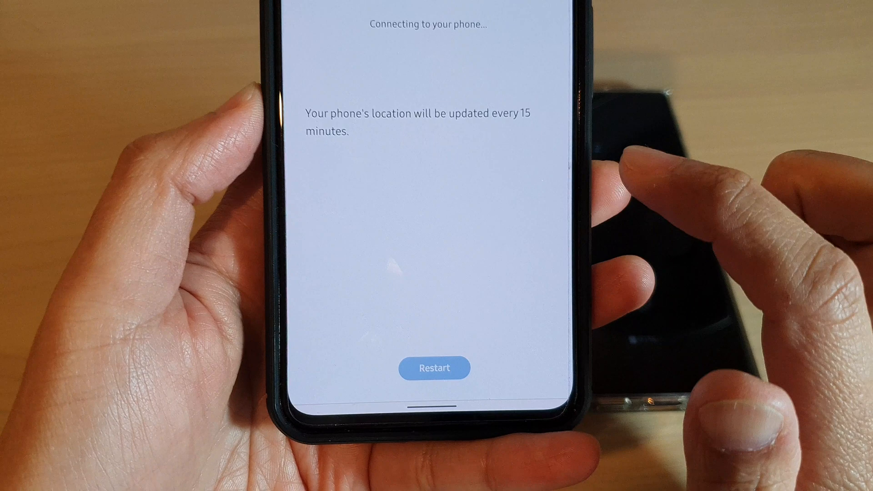
{"action": "left_click", "coordinate": [434, 367]}
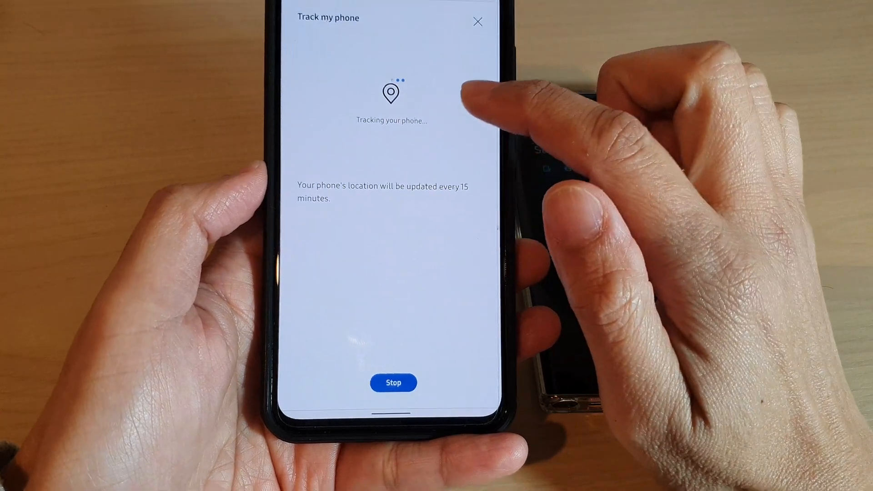
- Stop tracking the phone and confirm, keeping its tracking history for 7 days
{"action": "left_click", "coordinate": [393, 383]}
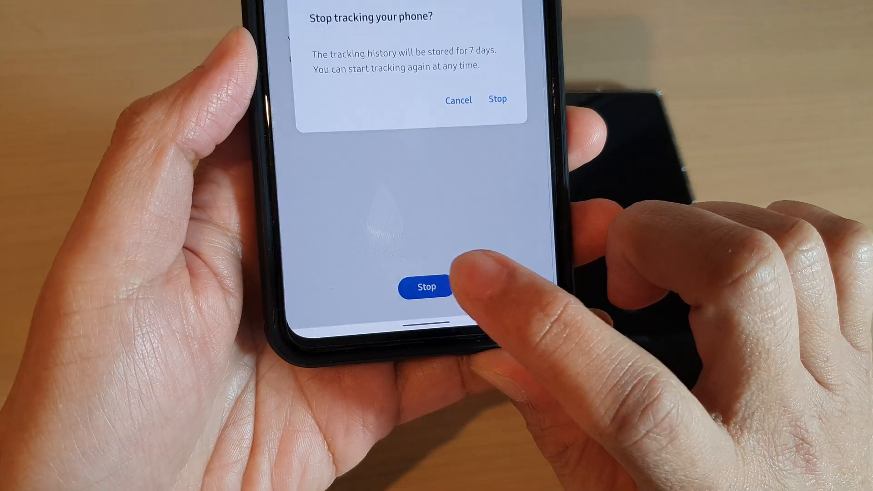
{"action": "left_click", "coordinate": [427, 288]}
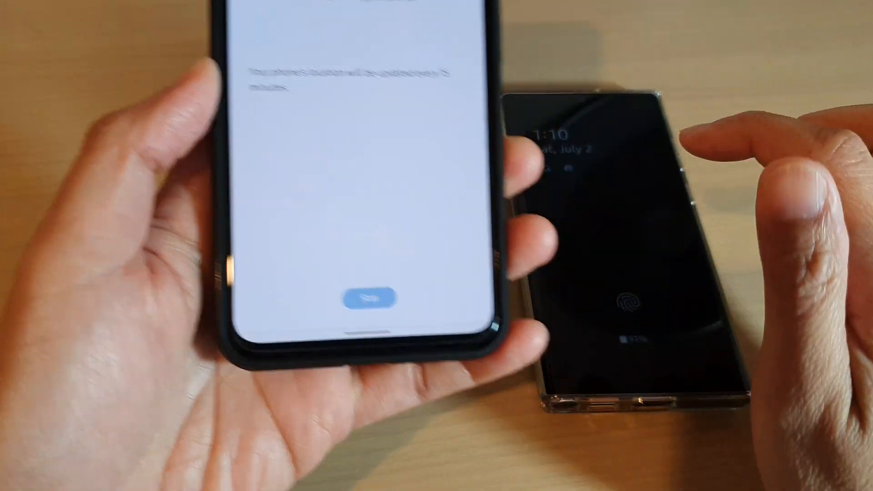